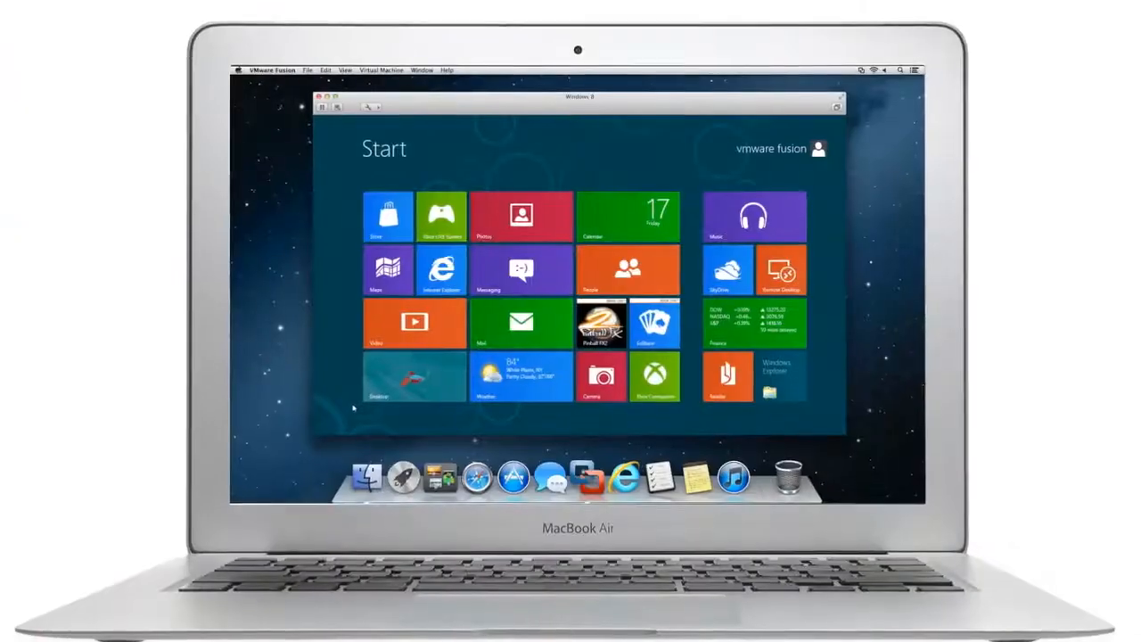
Show the Windows 7 x64 VM's Advanced settings with time sync, power status and VNC options
{"action": "left_click", "coordinate": [442, 271]}
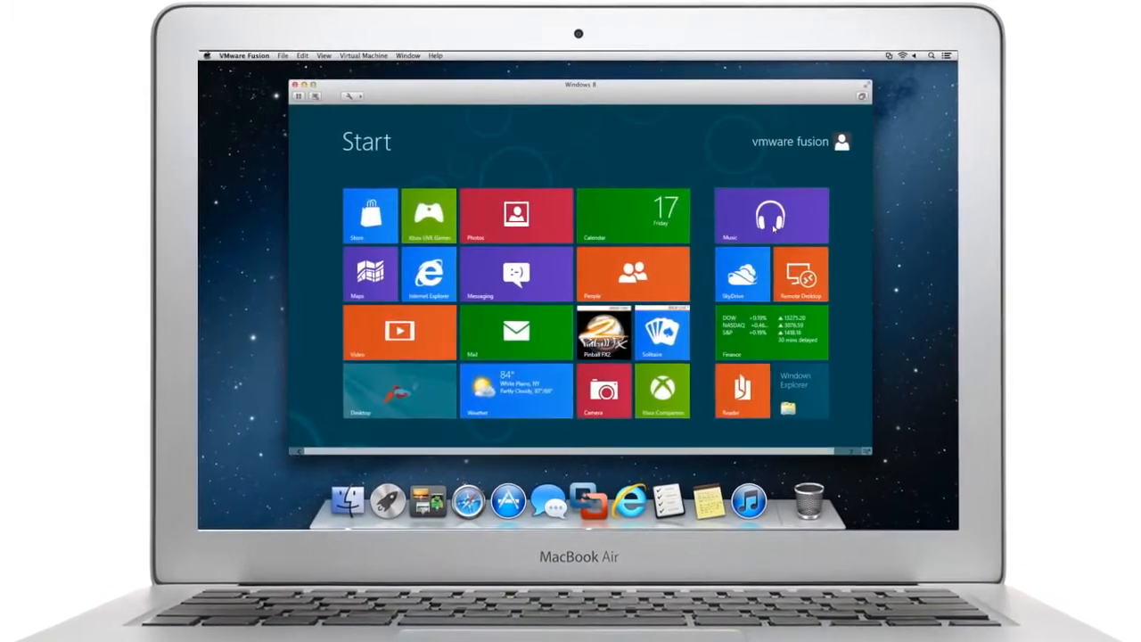
{"action": "left_click", "coordinate": [772, 214]}
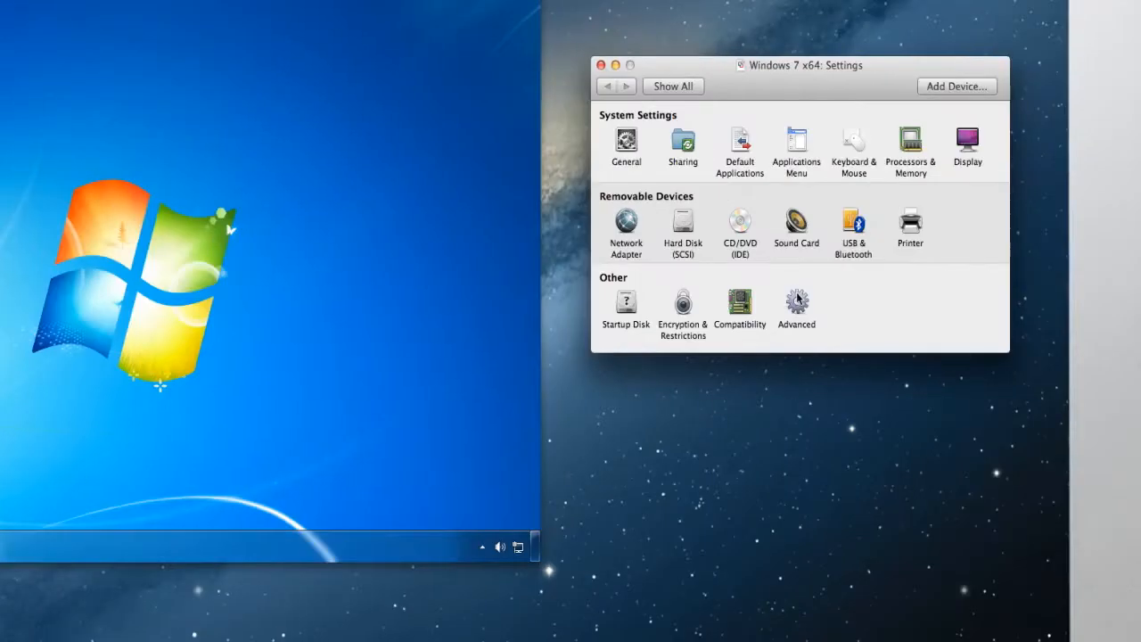
{"action": "left_click", "coordinate": [795, 307]}
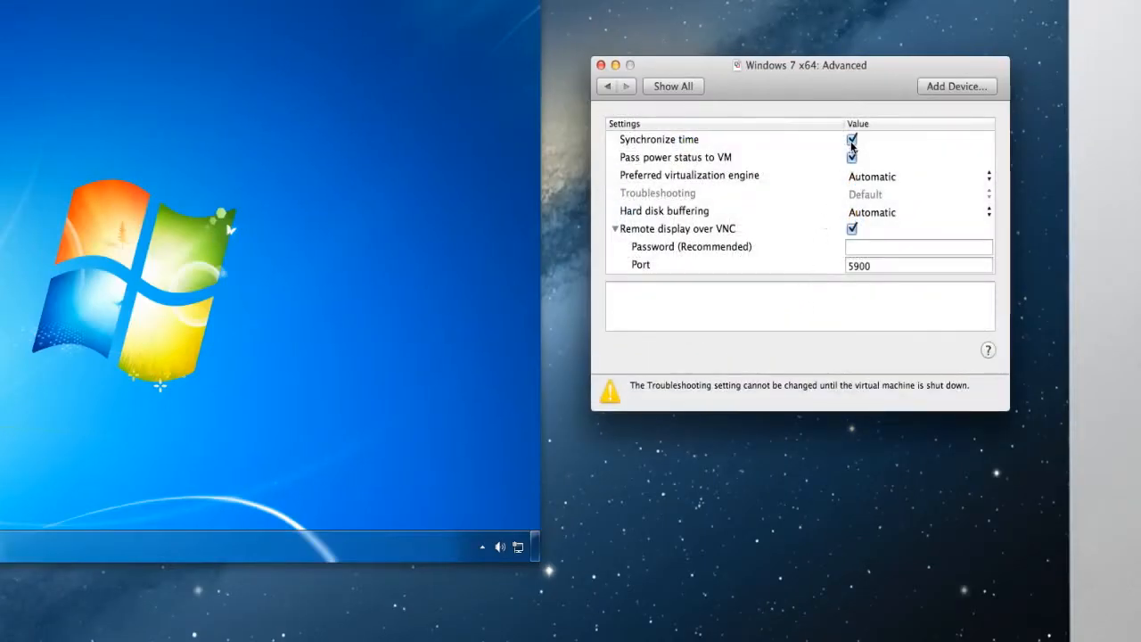